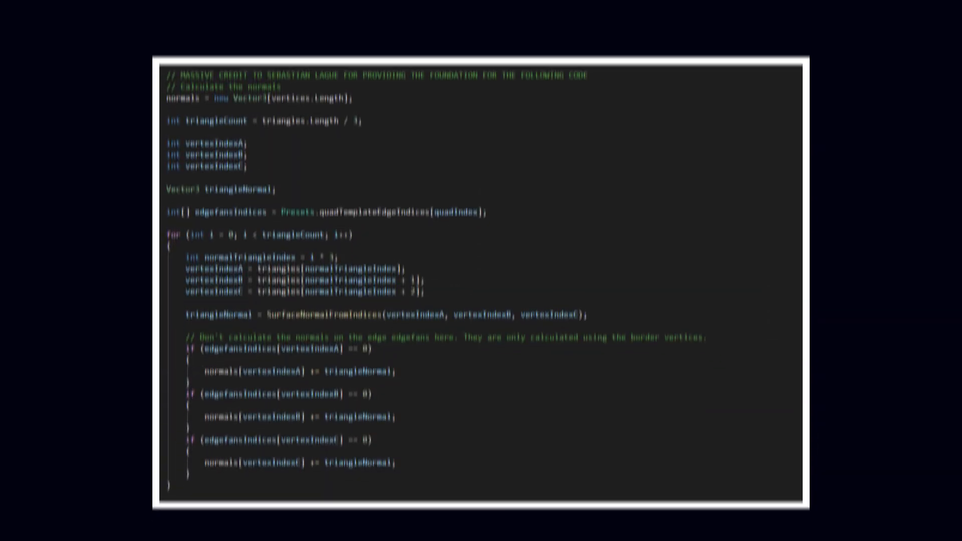
scroll("down", 3)
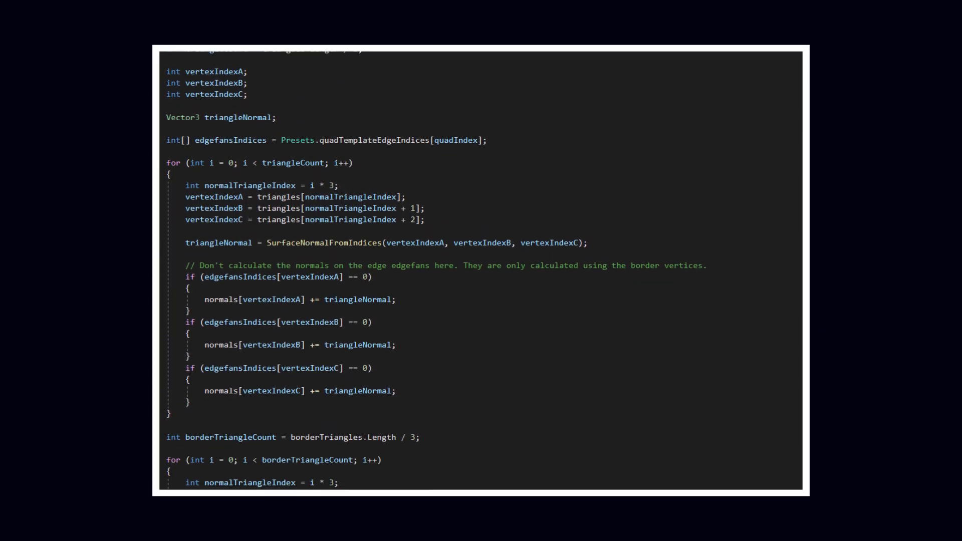
scroll("down", 3)
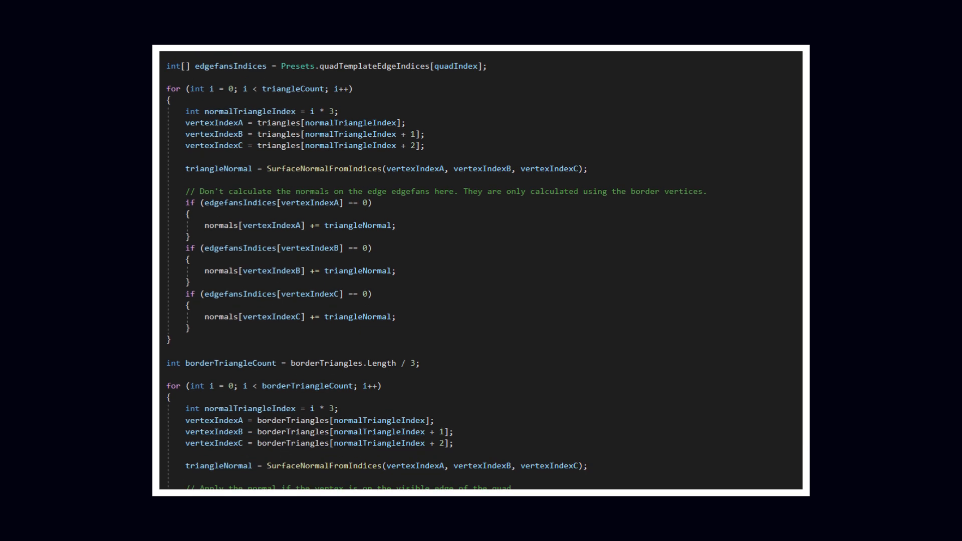
scroll("down", 3)
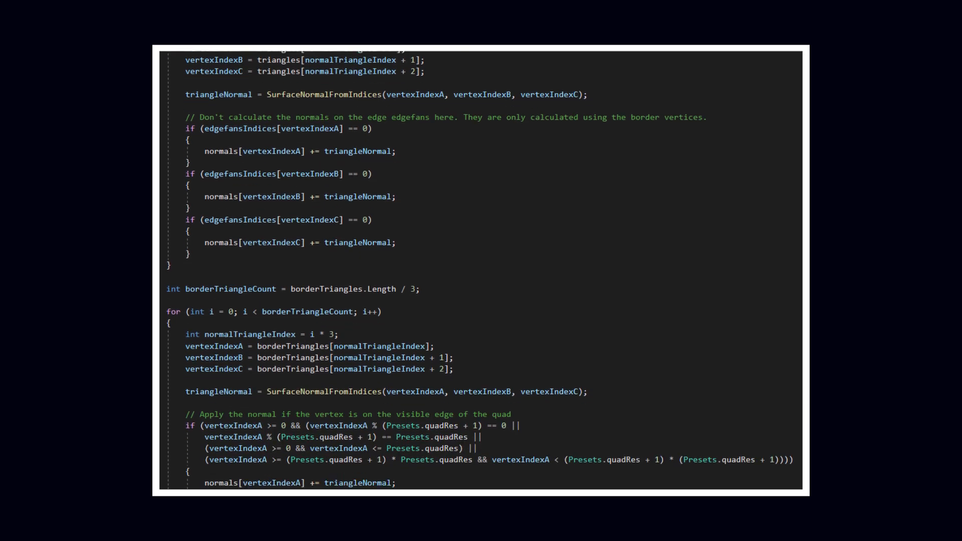
scroll("down", 3)
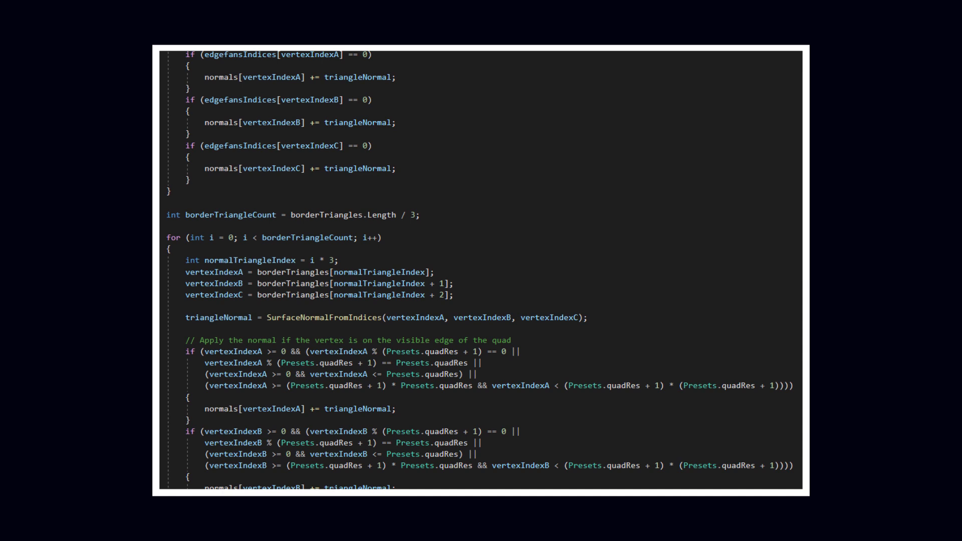
scroll("down", 3)
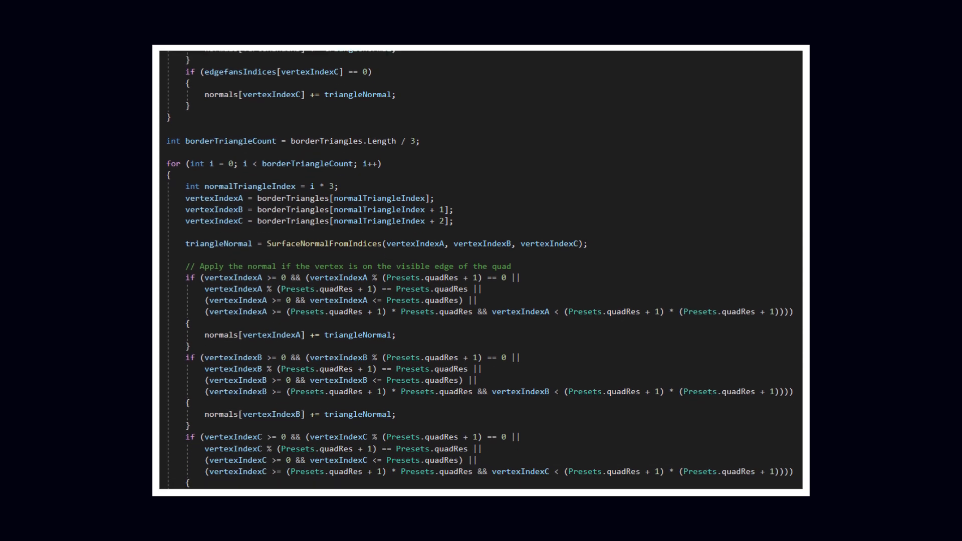
scroll("down", 3)
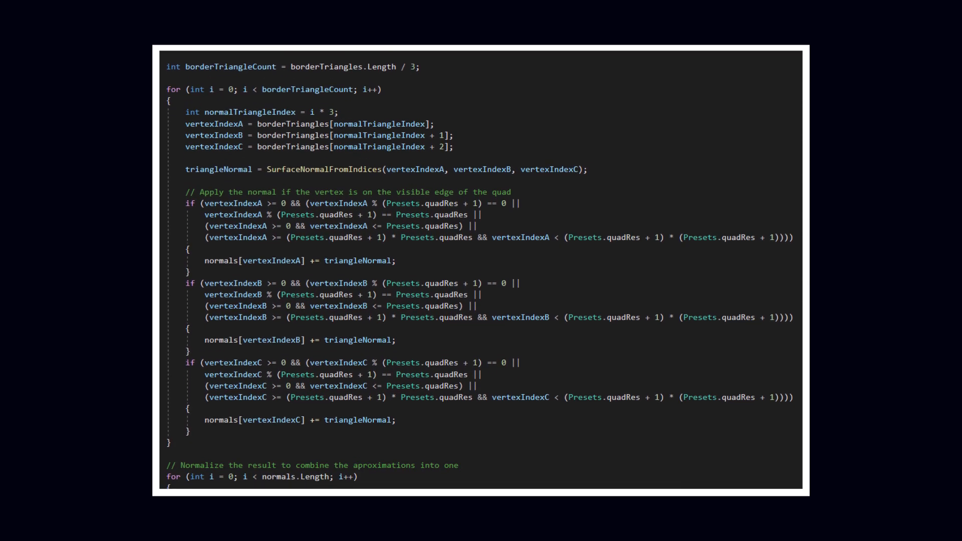
scroll("down", 3)
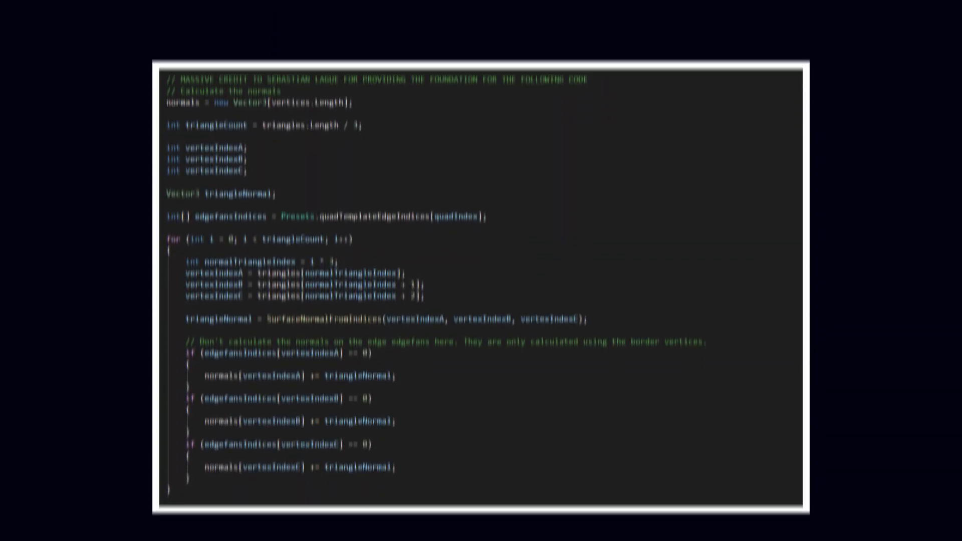
scroll("down", 3)
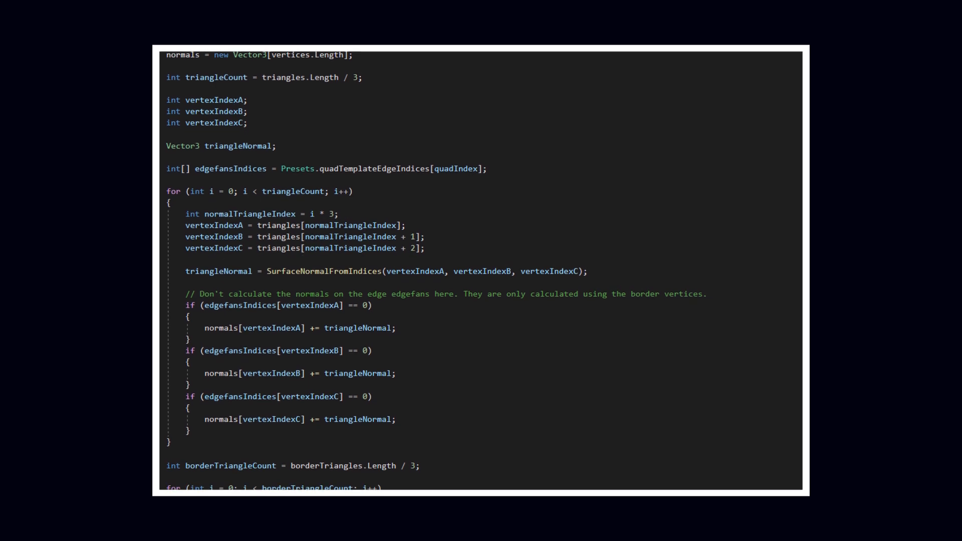
scroll("down", 3)
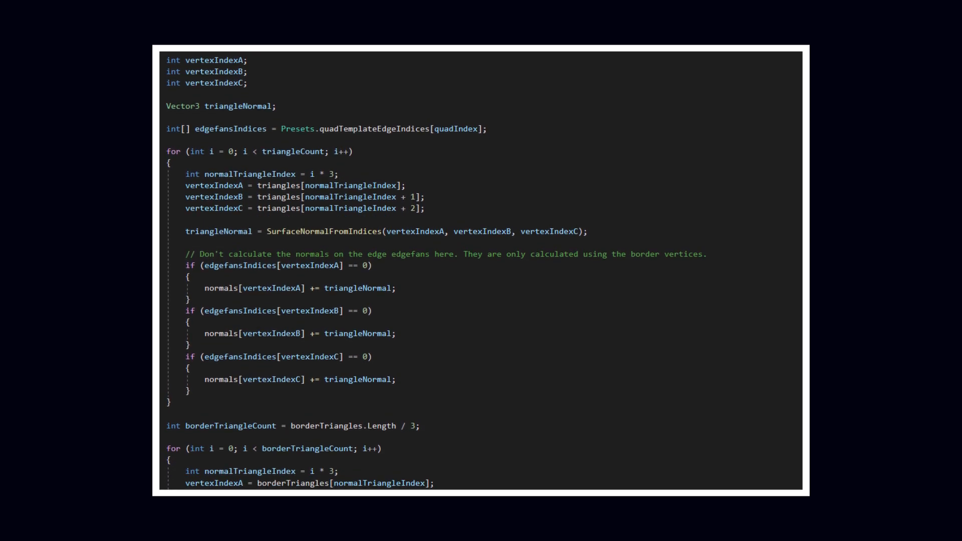
scroll("down", 3)
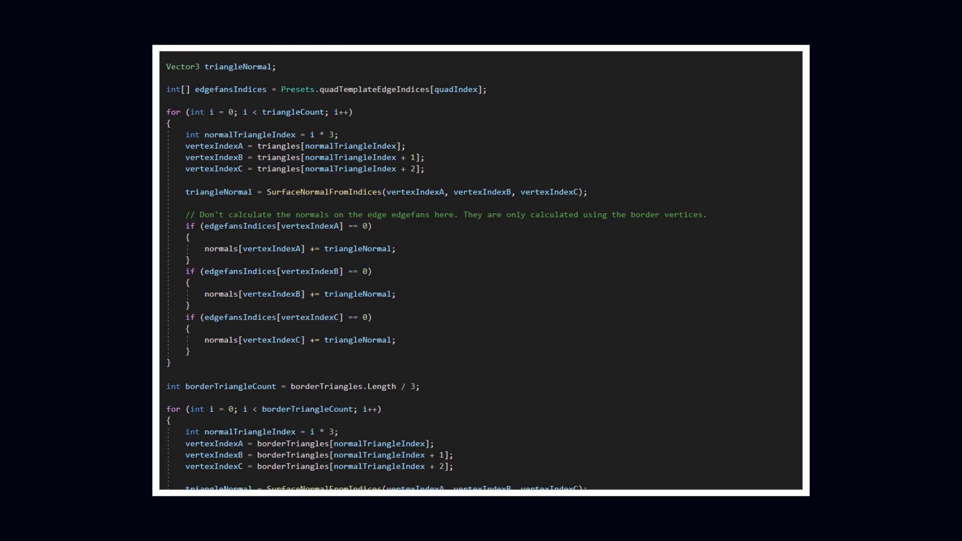
scroll("down", 3)
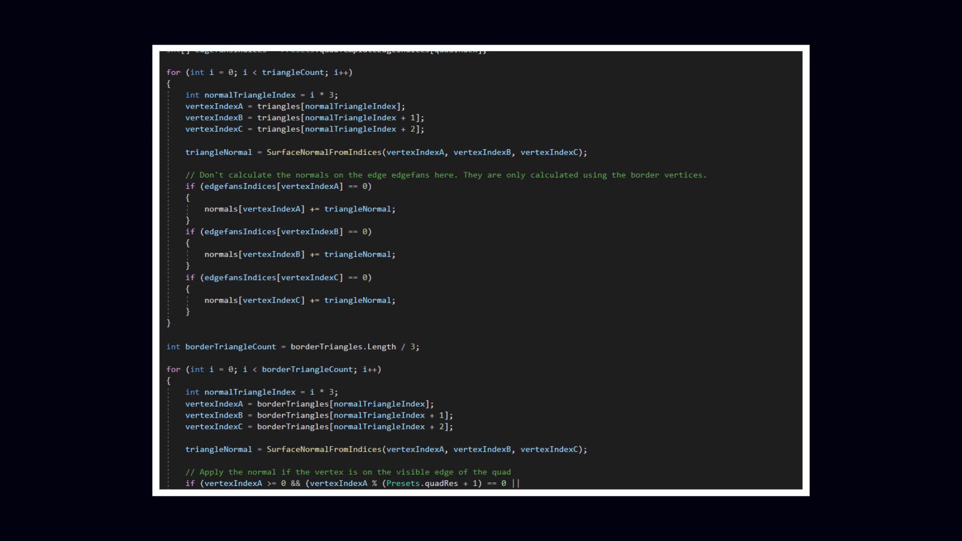
scroll("down", 3)
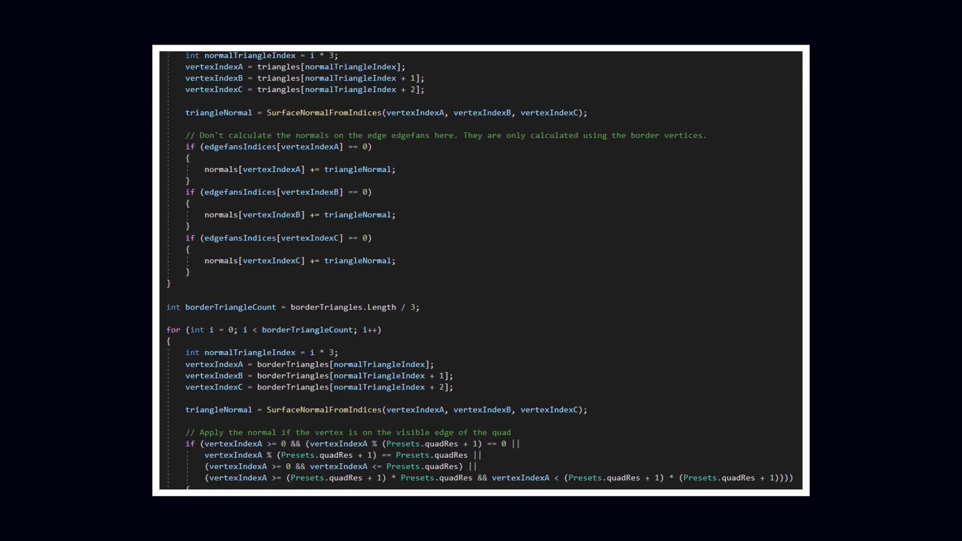
scroll("down", 3)
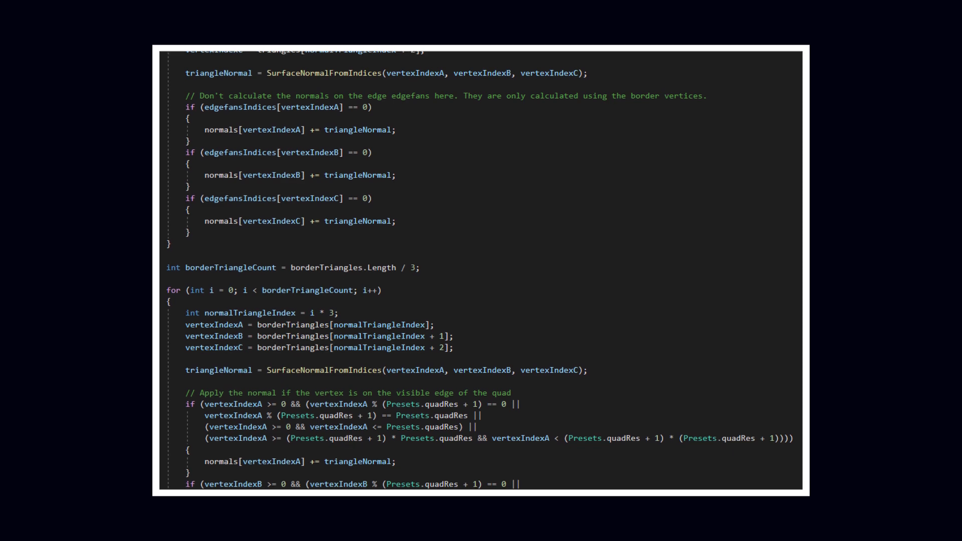
scroll("down", 3)
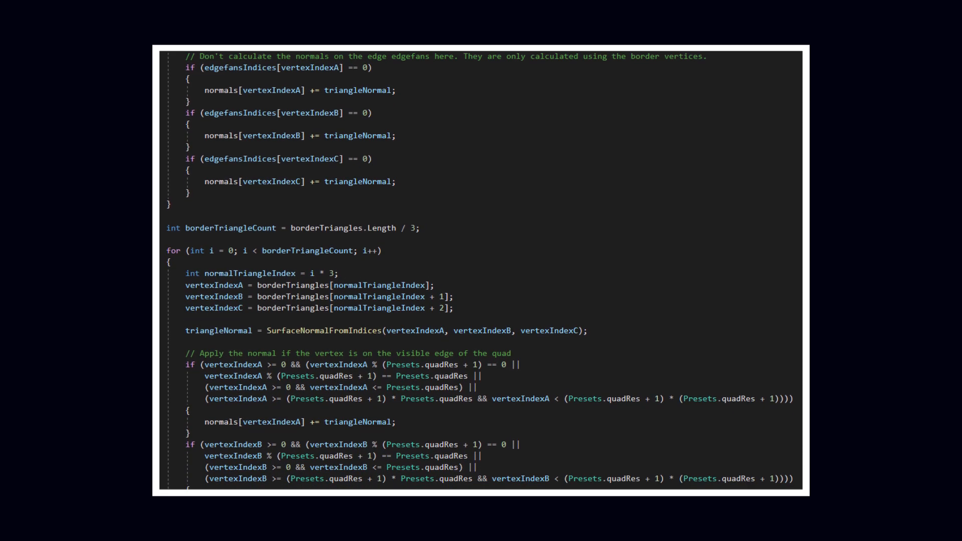
scroll("down", 3)
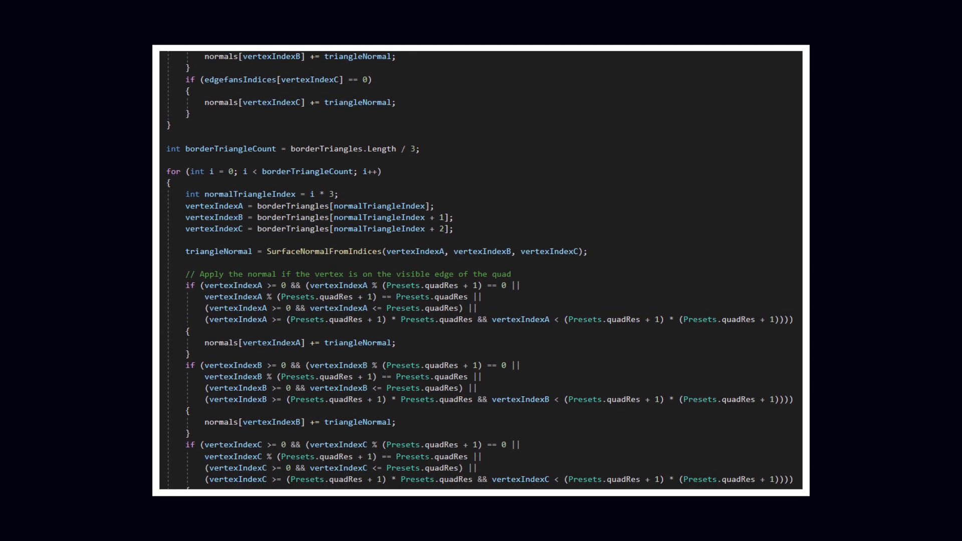
scroll("down", 3)
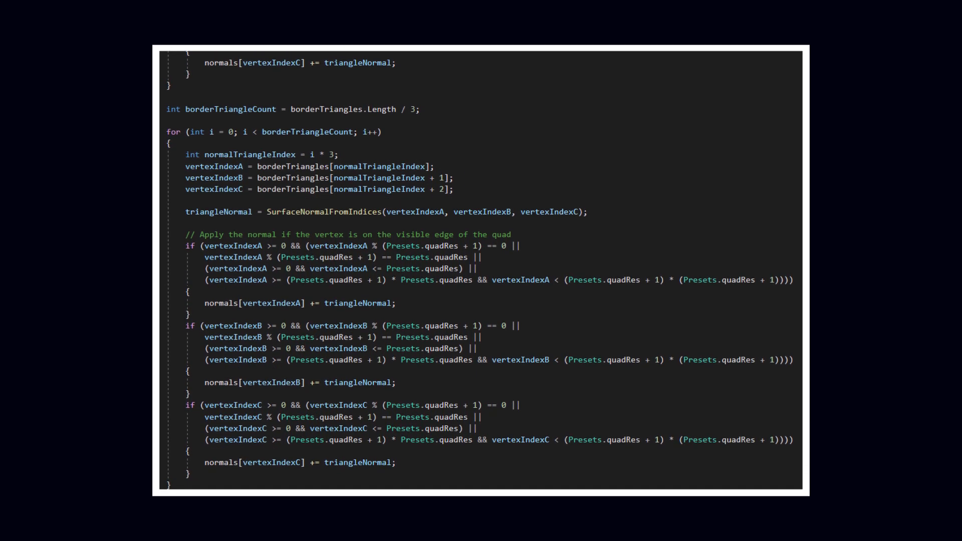
scroll("down", 3)
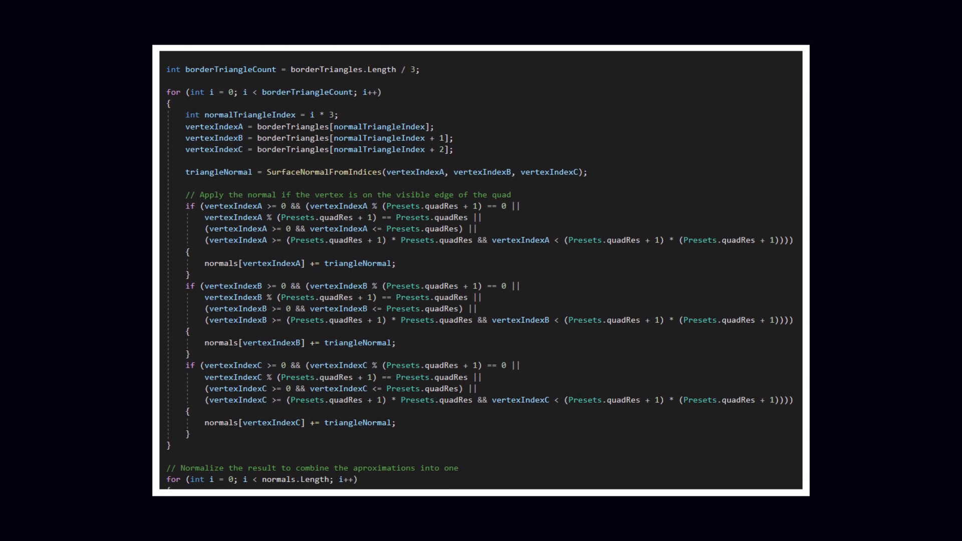
scroll("down", 3)
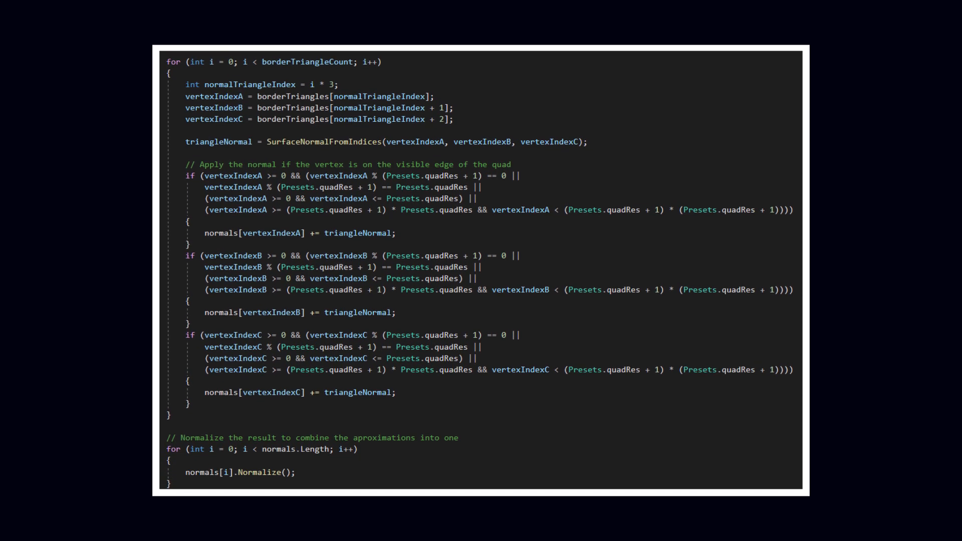